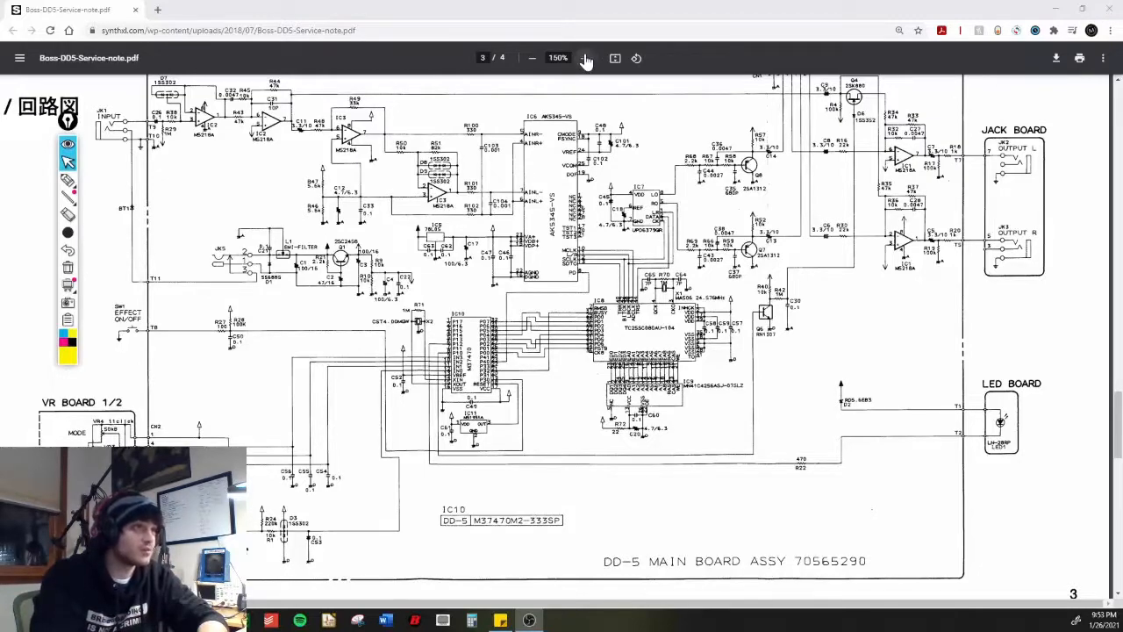
# Zoom the schematic from 150% to 250% so the DD-5 input stage fills the view.
pyautogui.click(586, 56)
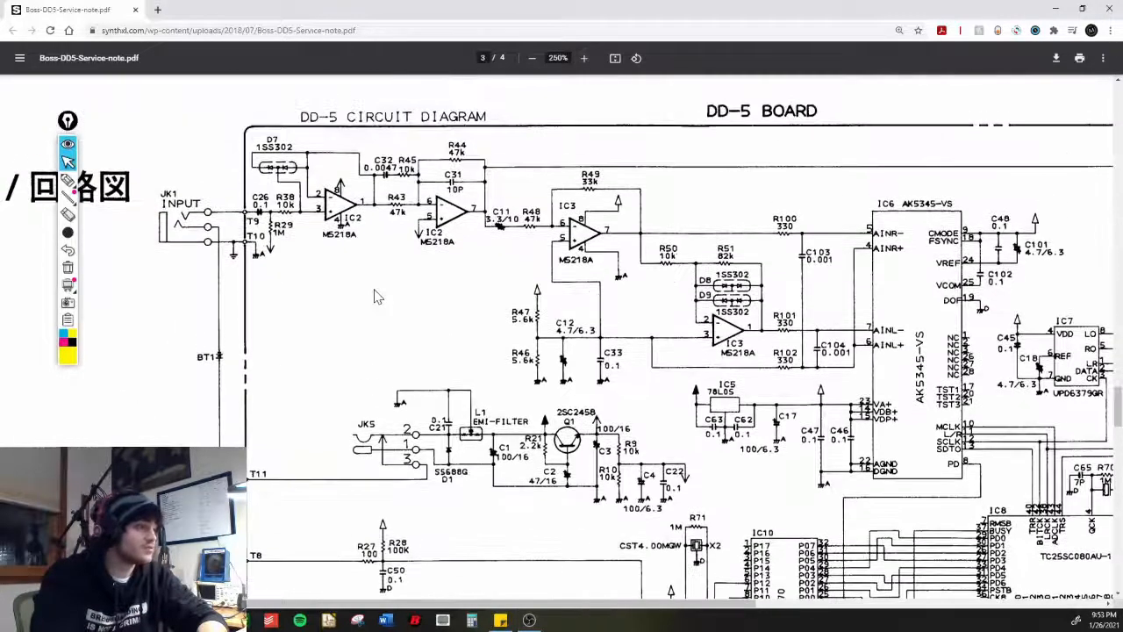
pyautogui.scroll(-3)
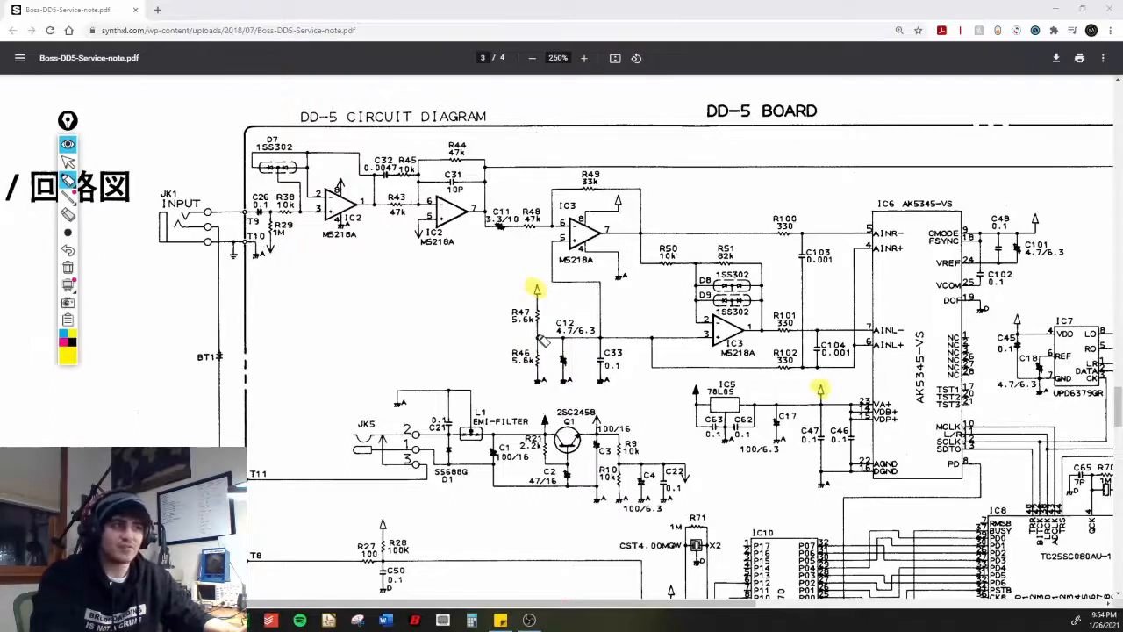
pyautogui.moveTo(540, 337)
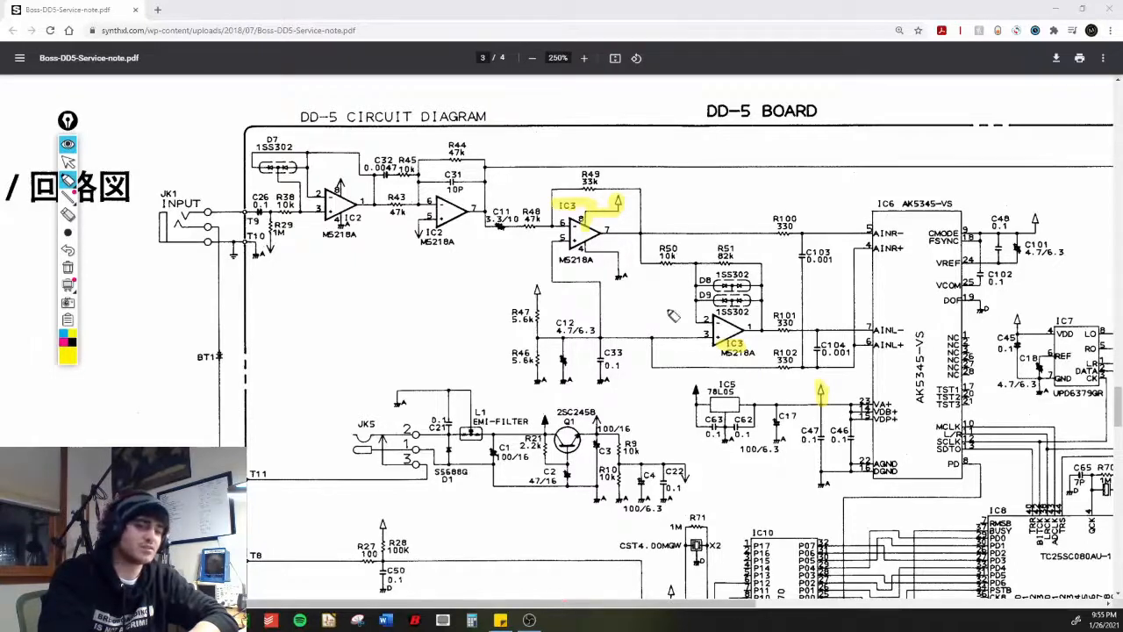
pyautogui.moveTo(606, 230)
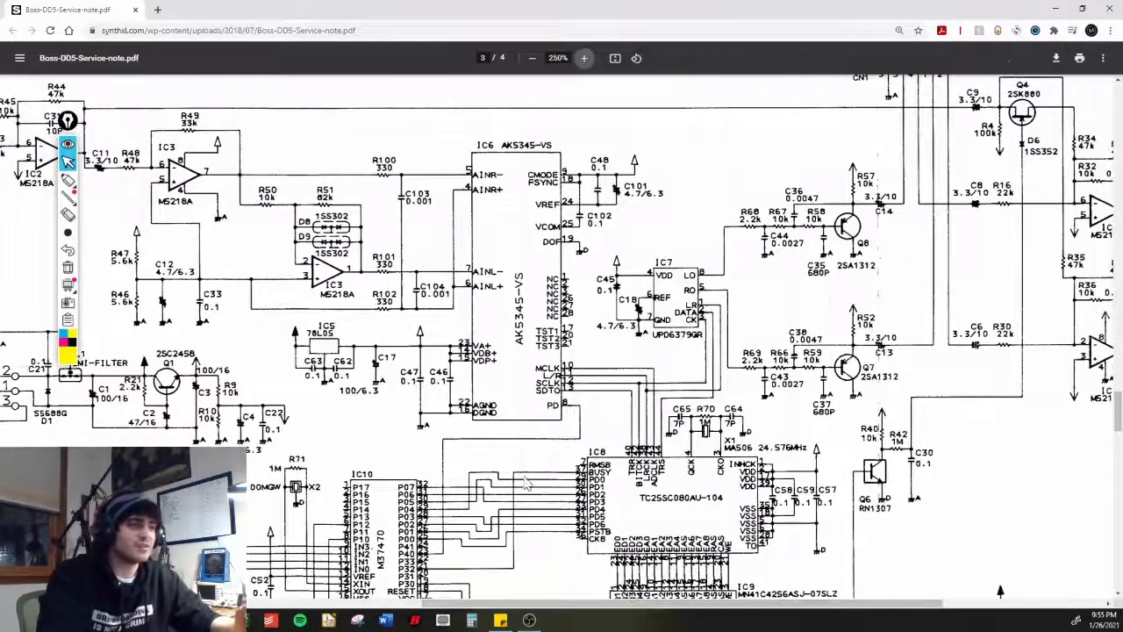
pyautogui.moveTo(501, 428)
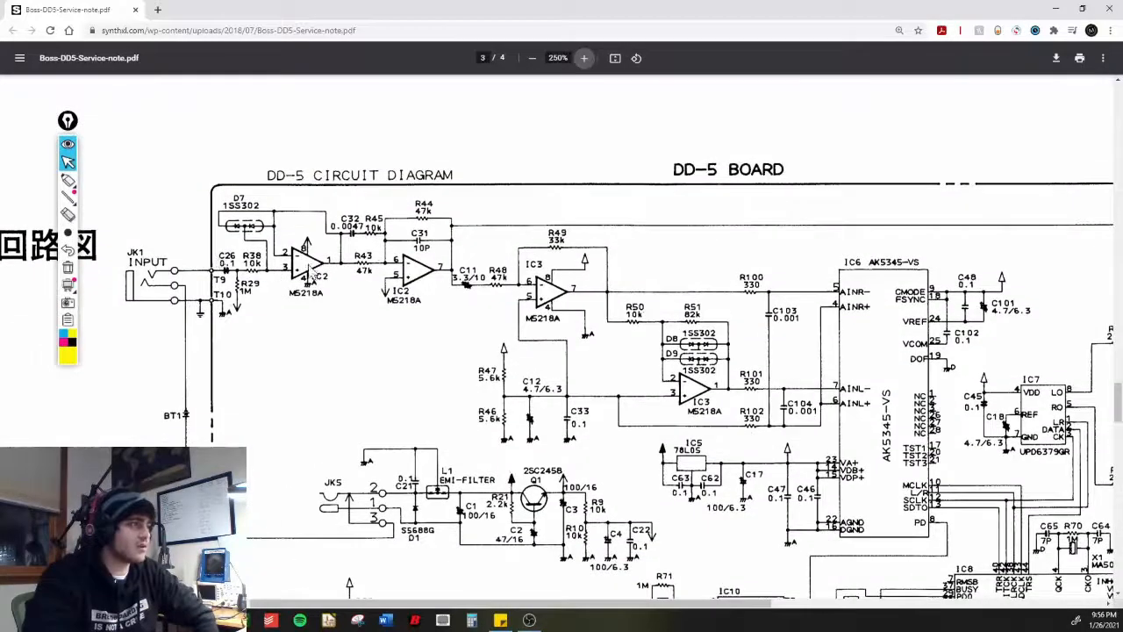
pyautogui.moveTo(711, 307)
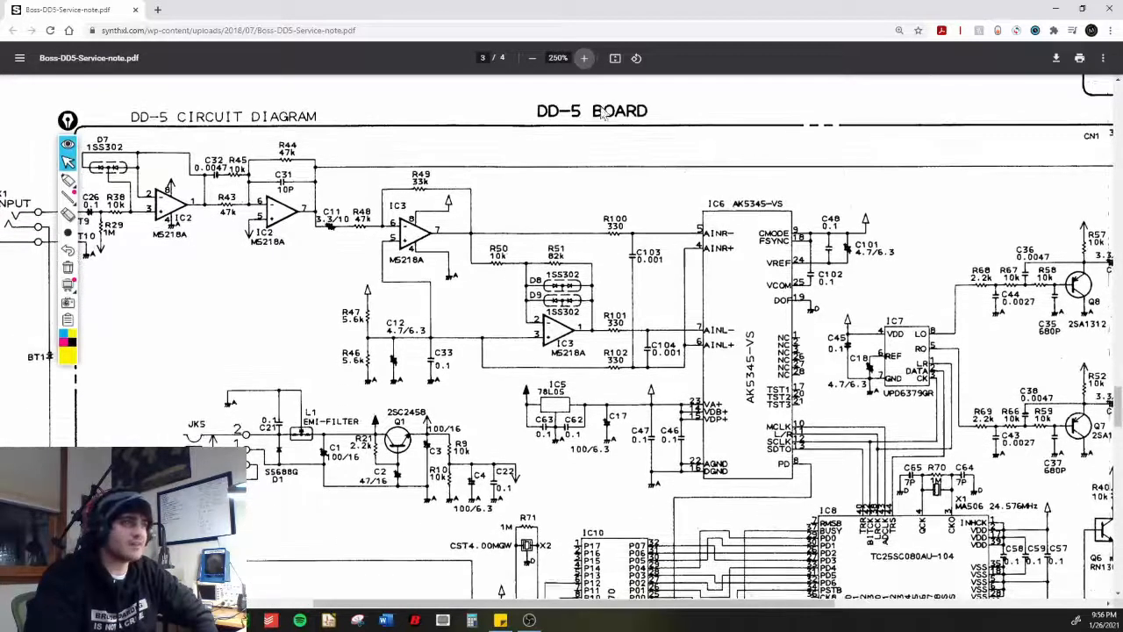
pyautogui.moveTo(66, 181)
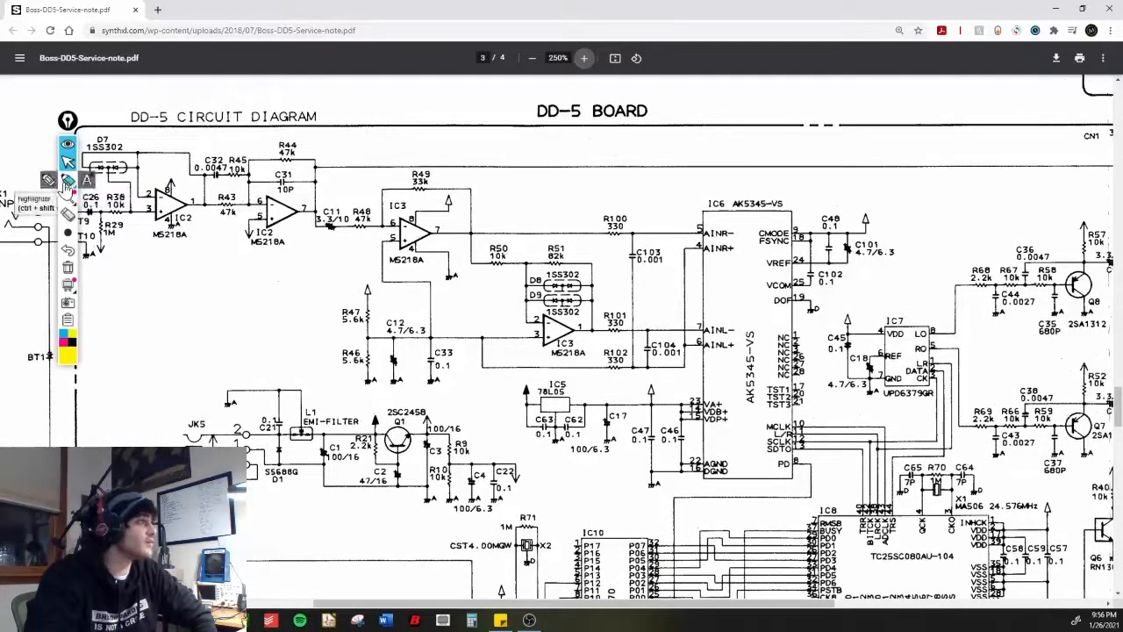
# Highlight the trace from JK1 into IC2 and onward through IC3 toward IC6's AIN pins in yellow.
pyautogui.moveTo(88, 210); pyautogui.dragTo(150, 210)
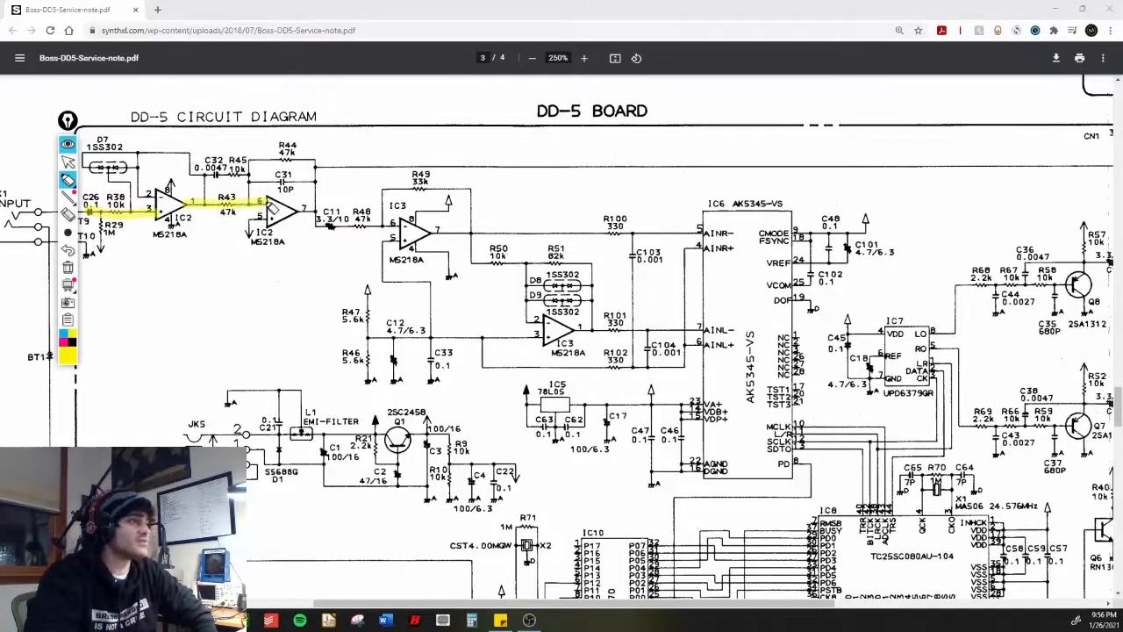
pyautogui.moveTo(272, 214); pyautogui.dragTo(435, 225)
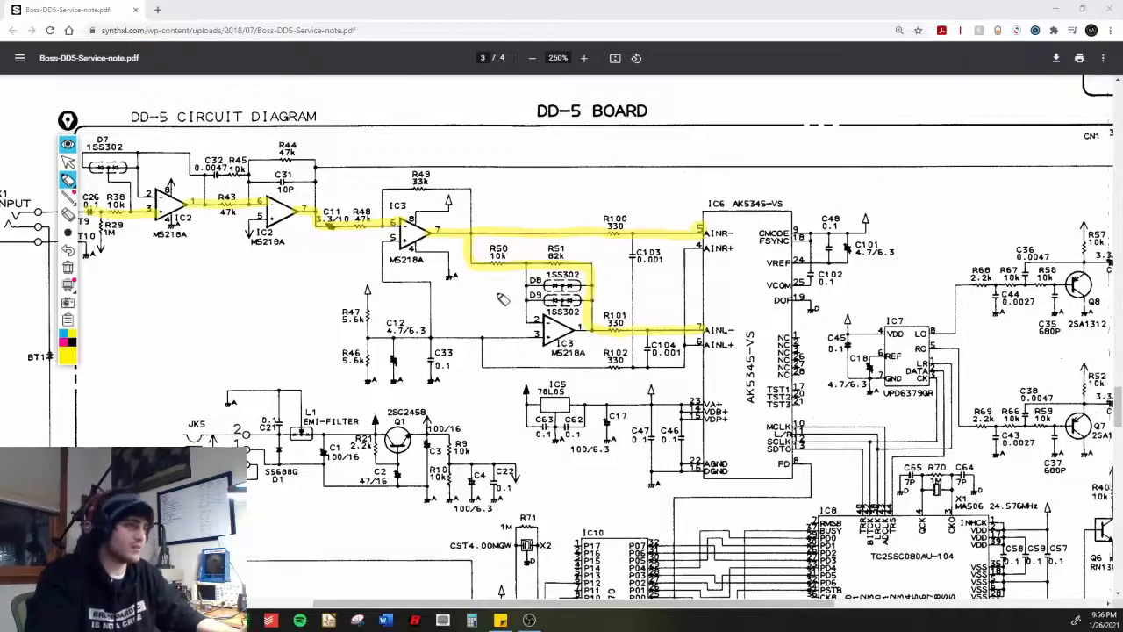
pyautogui.moveTo(772, 313)
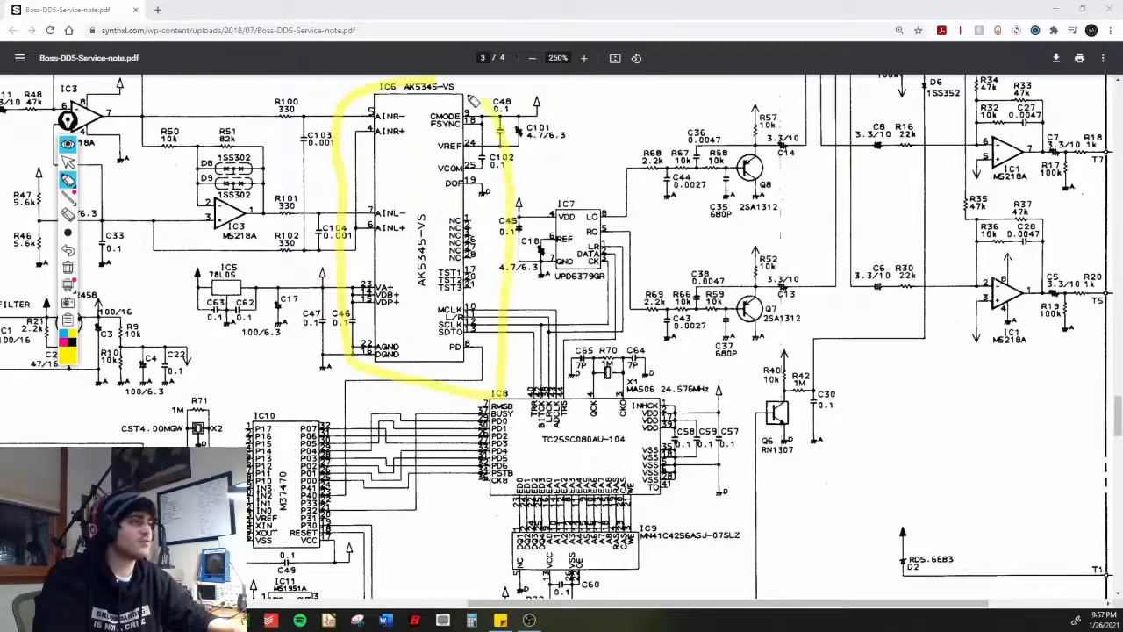
pyautogui.moveTo(611, 249)
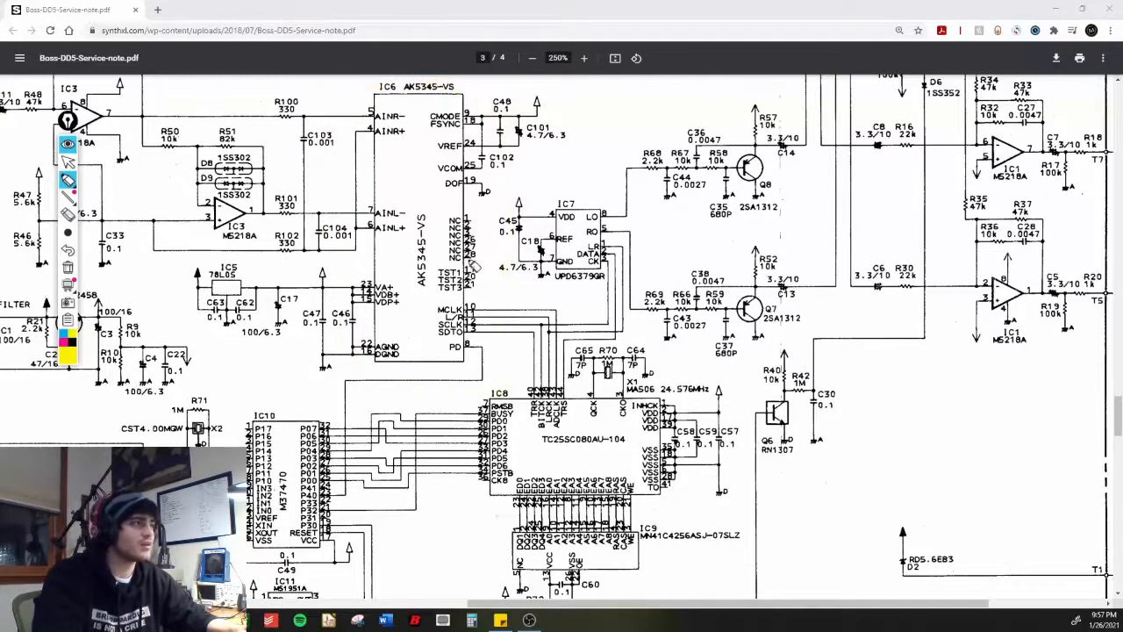
# Bring IC7 and the Q1/Q2 output stages into view and mark IC7's LO pin in yellow.
pyautogui.scroll(-3)
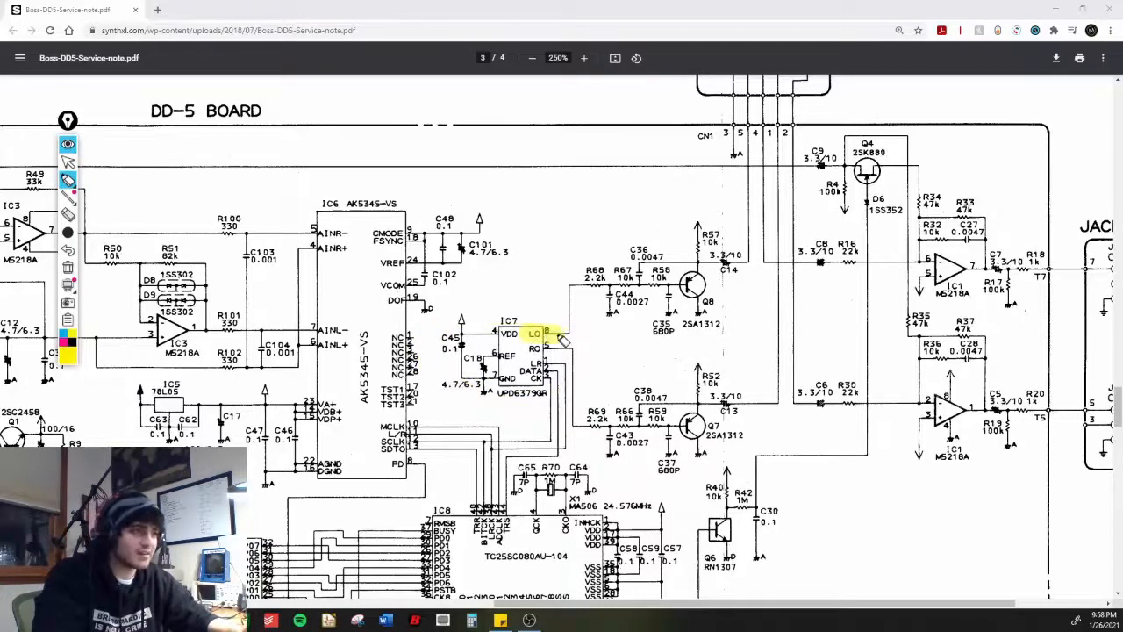
pyautogui.moveTo(558, 289); pyautogui.dragTo(558, 369)
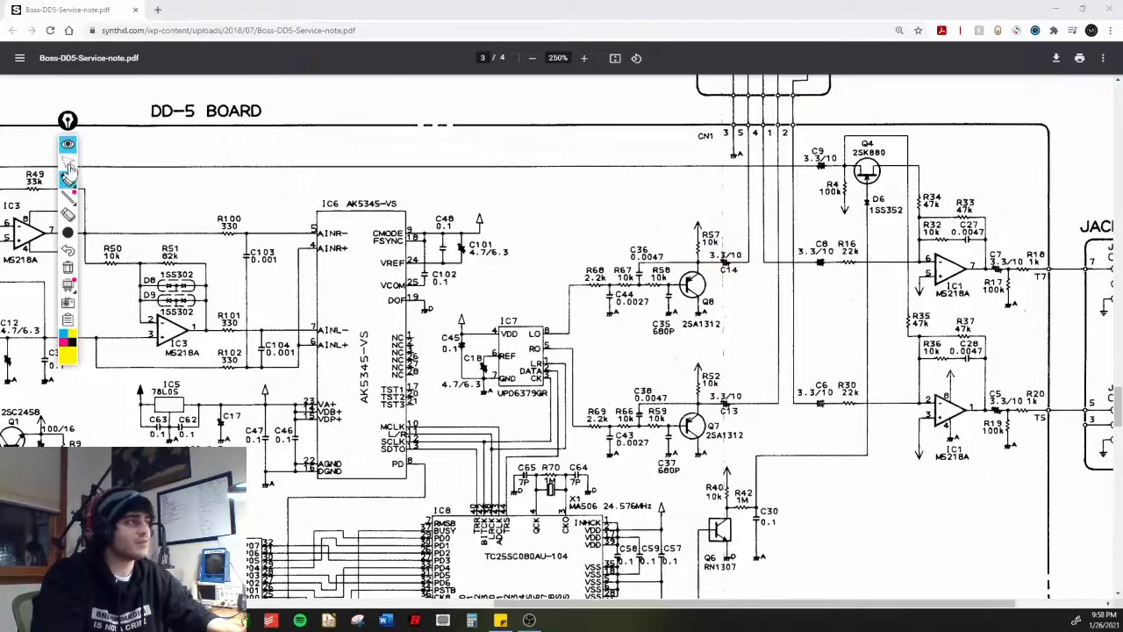
# Scroll further along the board and mark the area around the converter chips.
pyautogui.scroll(-3)
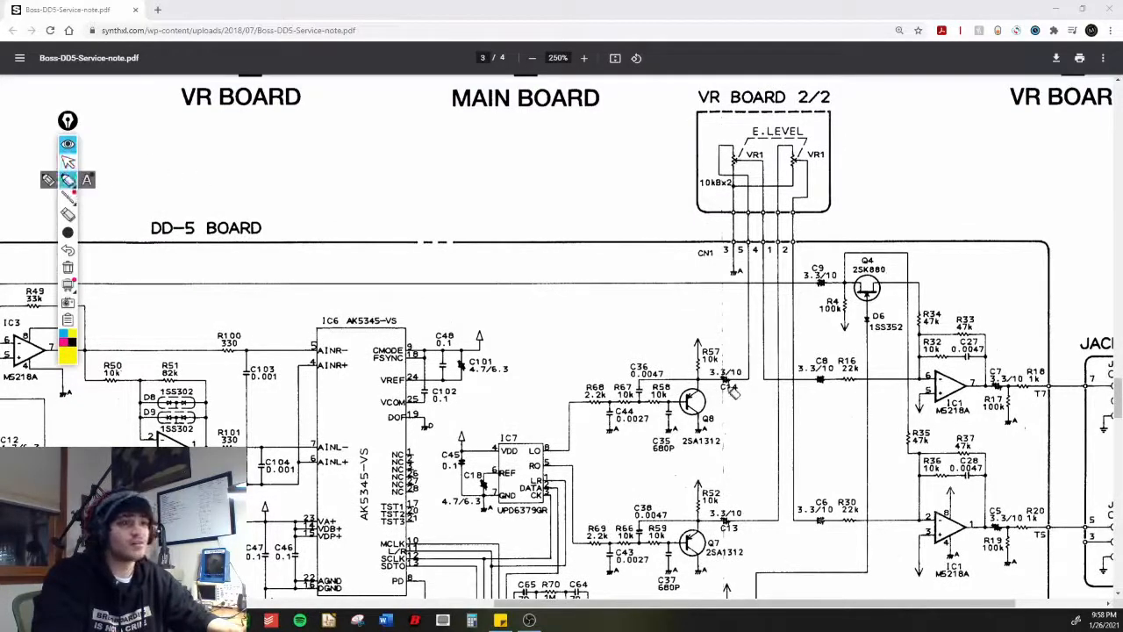
pyautogui.moveTo(763, 167); pyautogui.dragTo(751, 386)
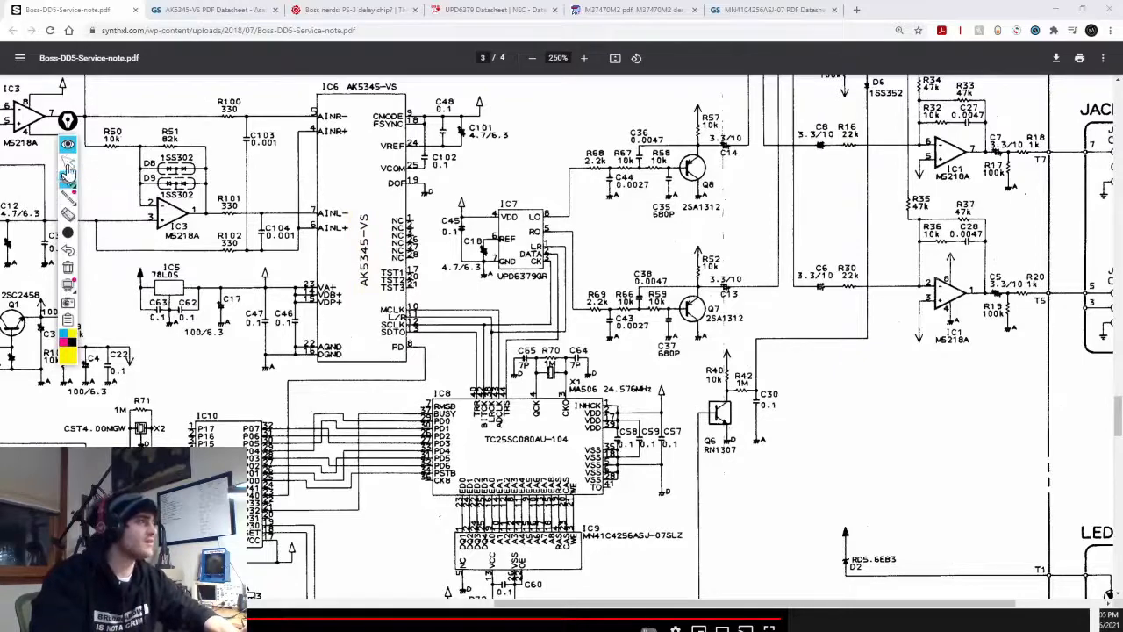
# Check the AK5345 16-bit ADC datasheet, then return to the Boss-DD5-Service-note.pdf schematic.
pyautogui.click(210, 14)
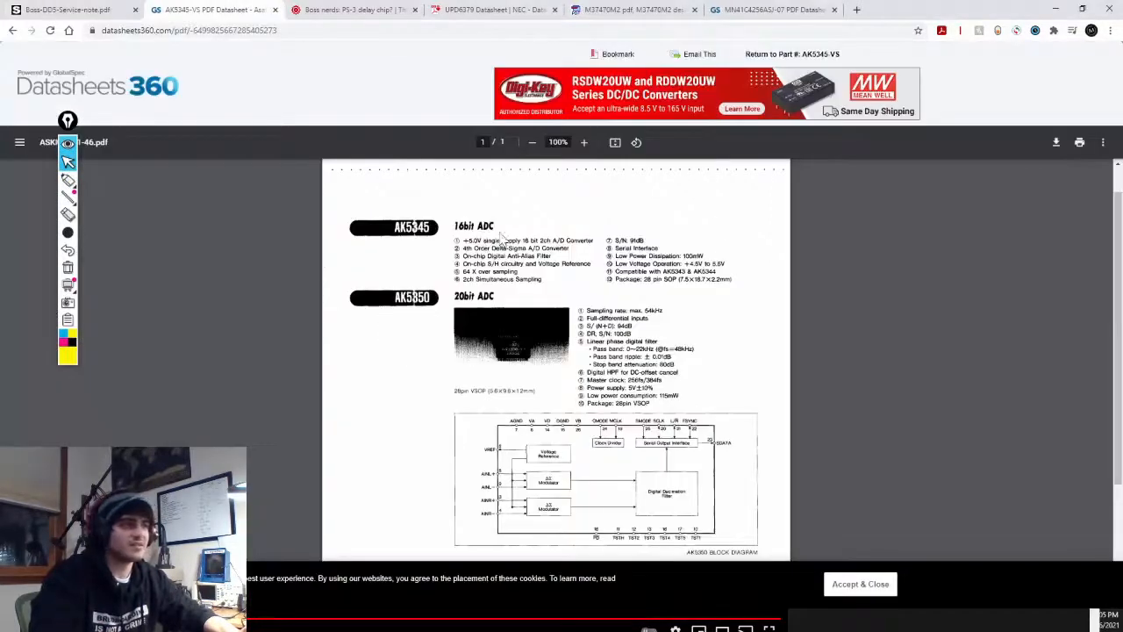
pyautogui.click(56, 11)
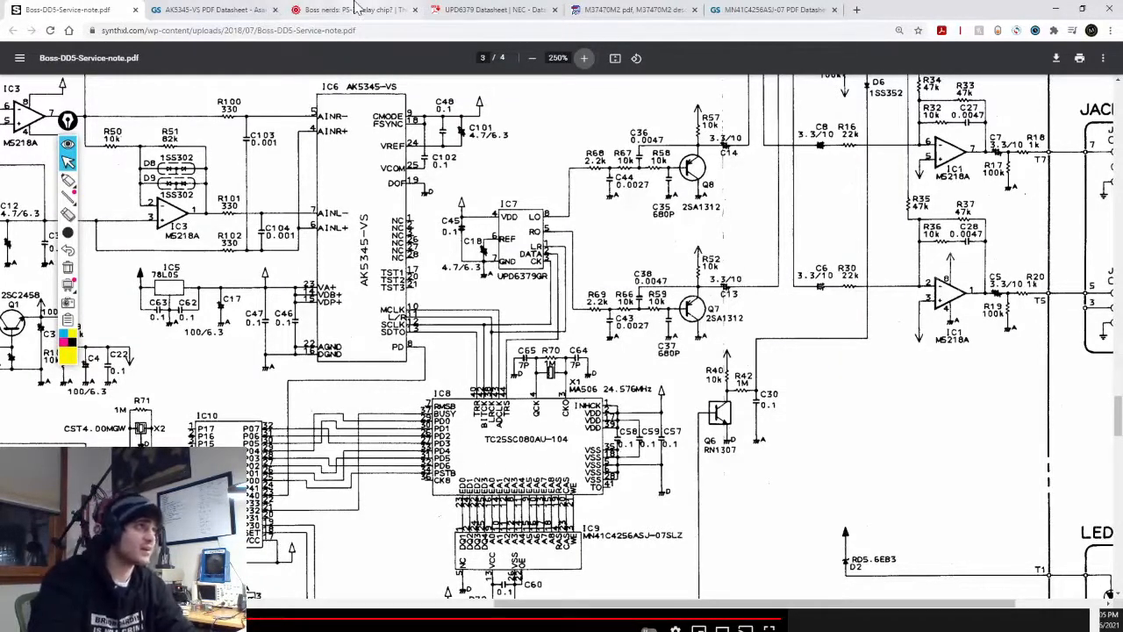
pyautogui.moveTo(365, 10)
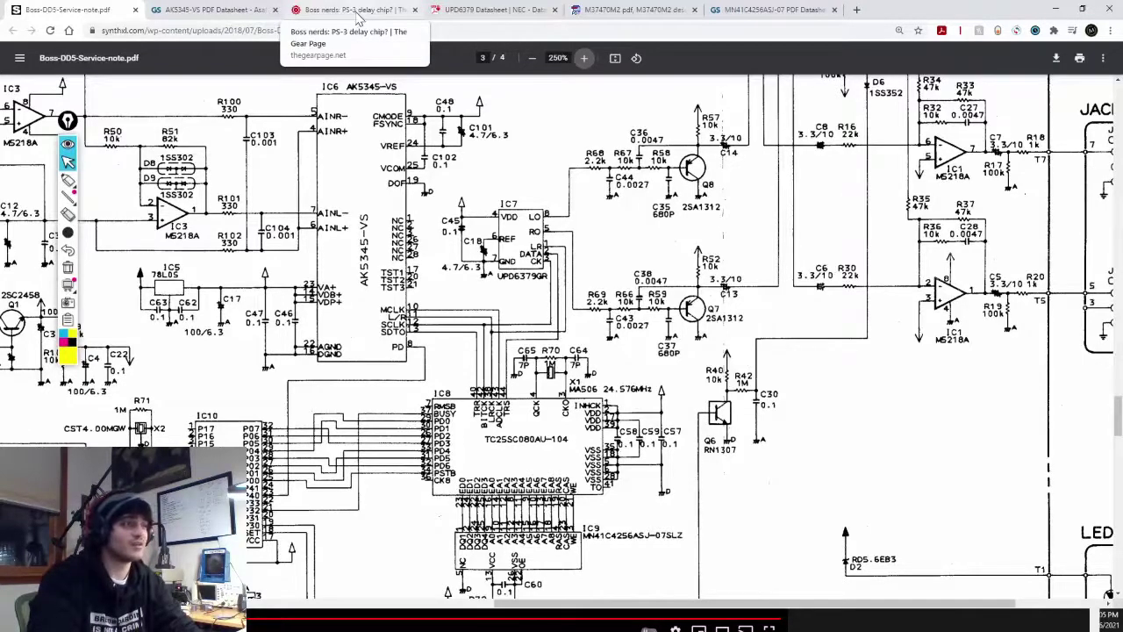
# Read the Gear Page post naming the TC25SC080AU-104 processor, then return to the DD-5 schematic.
pyautogui.click(359, 11)
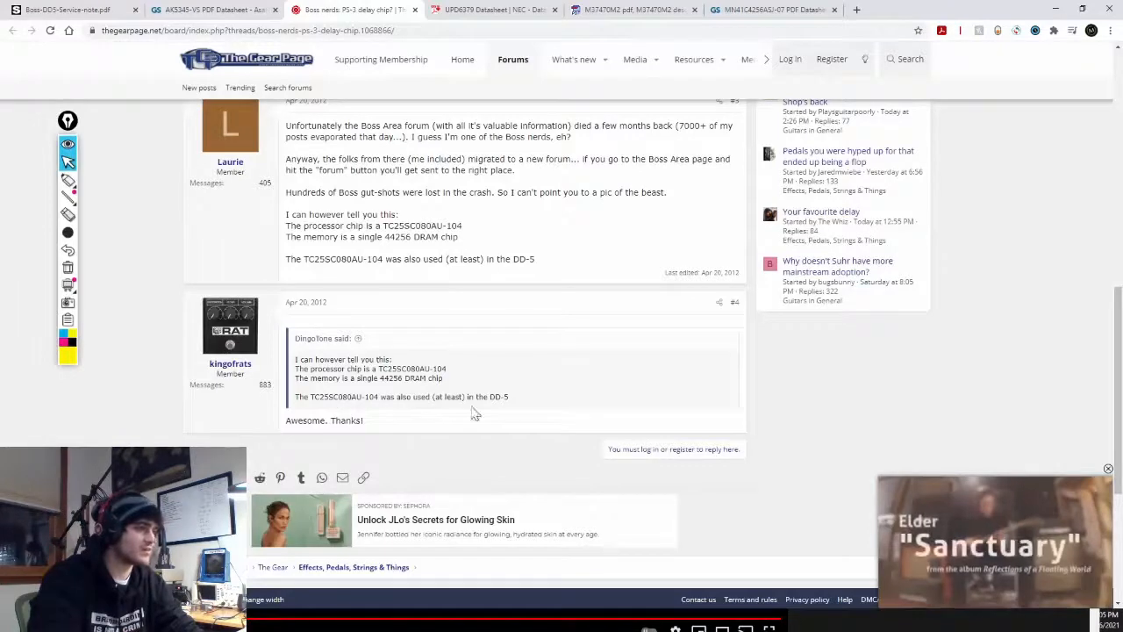
pyautogui.moveTo(393, 421)
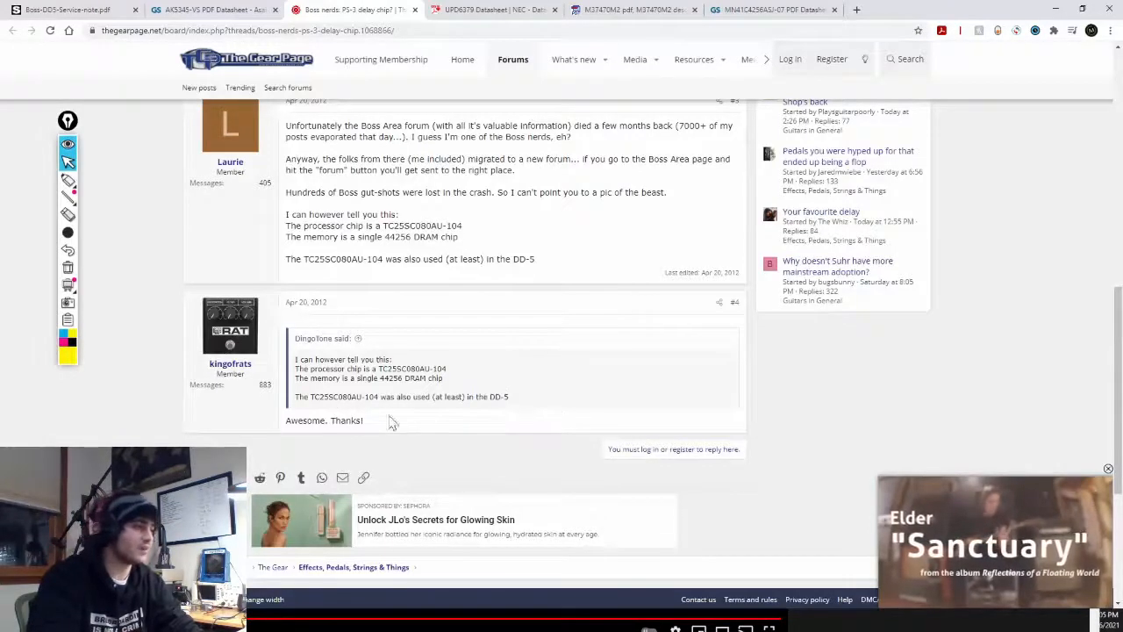
pyautogui.moveTo(307, 369); pyautogui.dragTo(372, 368)
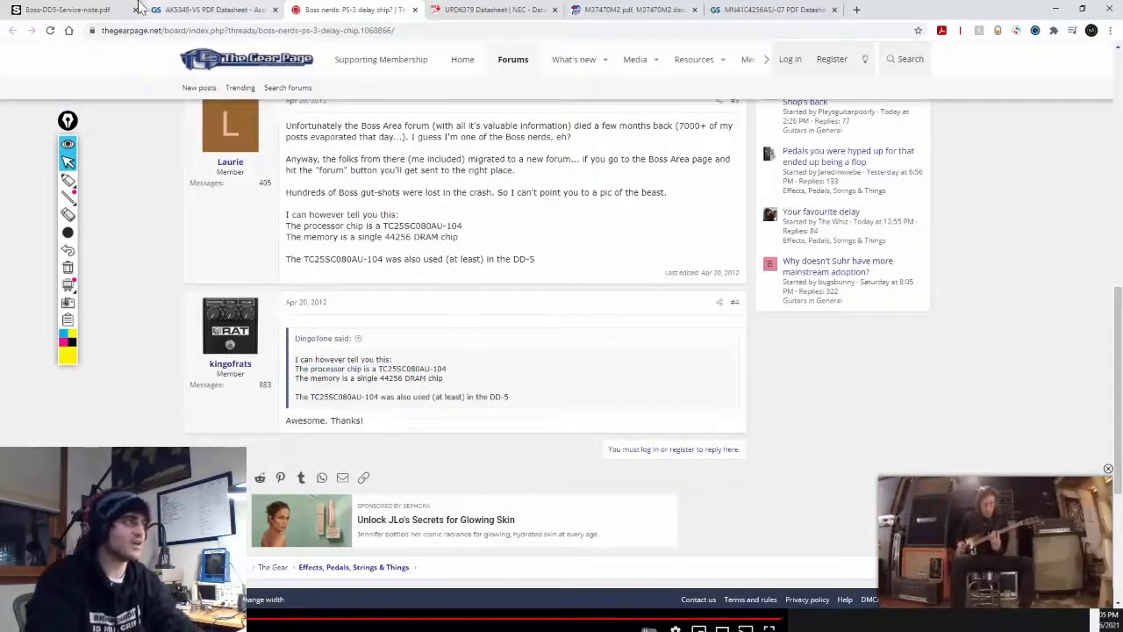
pyautogui.click(61, 14)
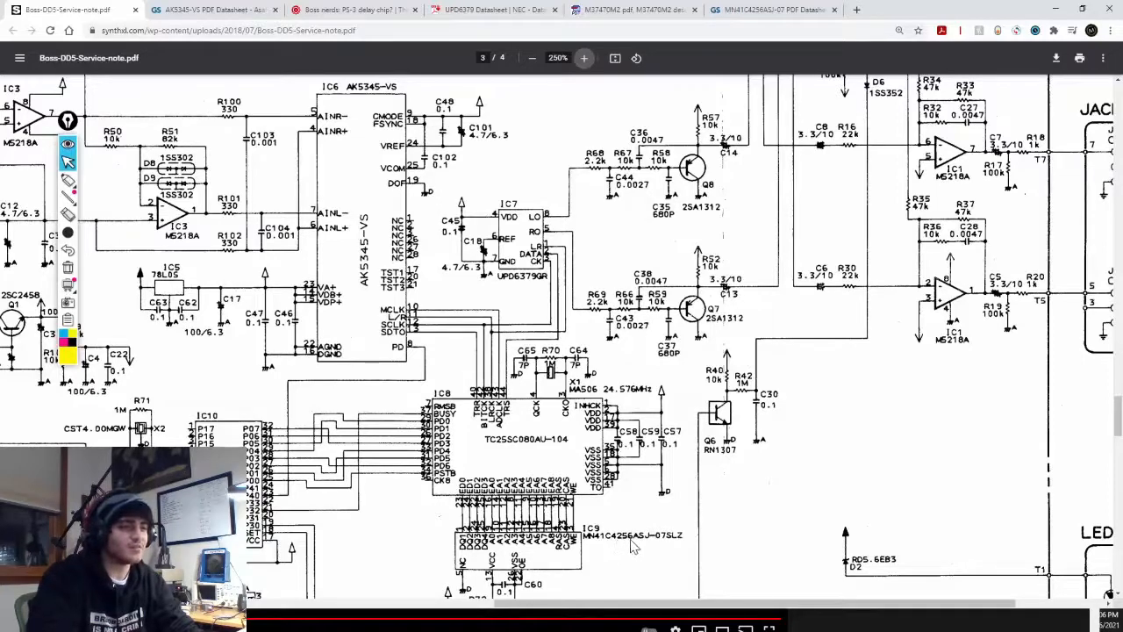
# Highlight the MN41C4256 DRAM part rows in yellow, then bring up the Mitsubishi 7470/7471 Group datasheet.
pyautogui.click(772, 10)
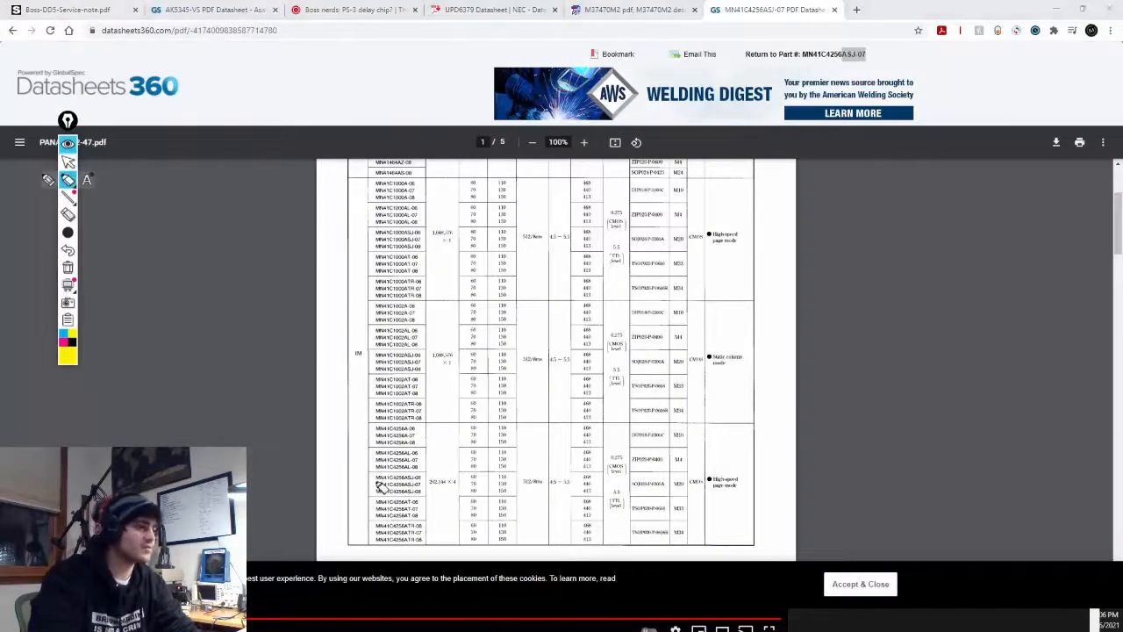
pyautogui.moveTo(369, 484); pyautogui.dragTo(470, 484)
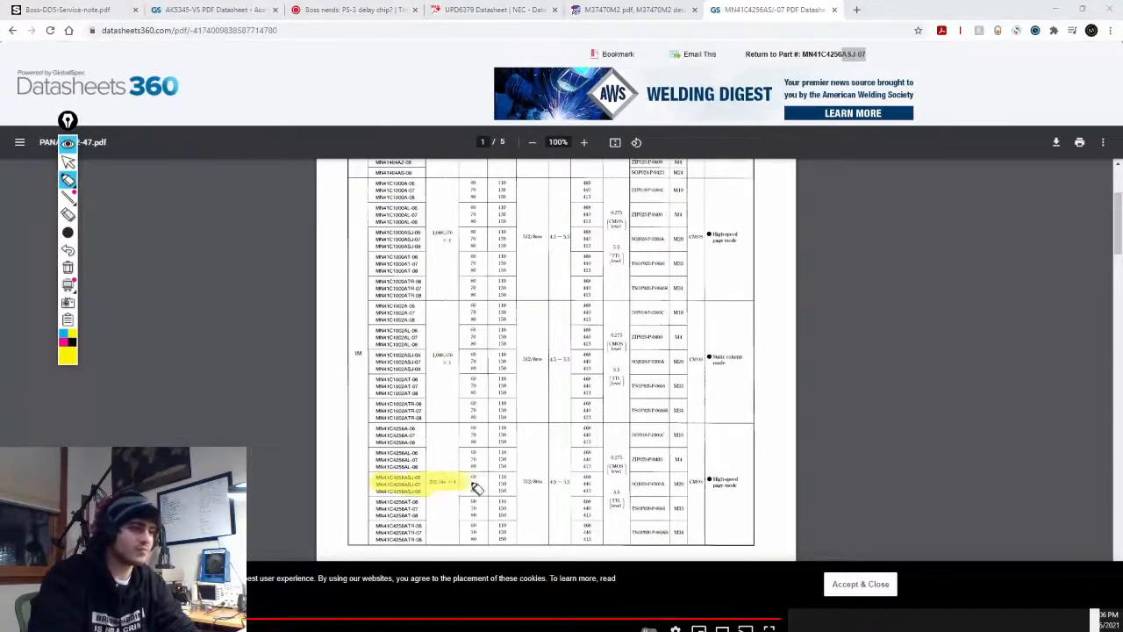
pyautogui.click(70, 10)
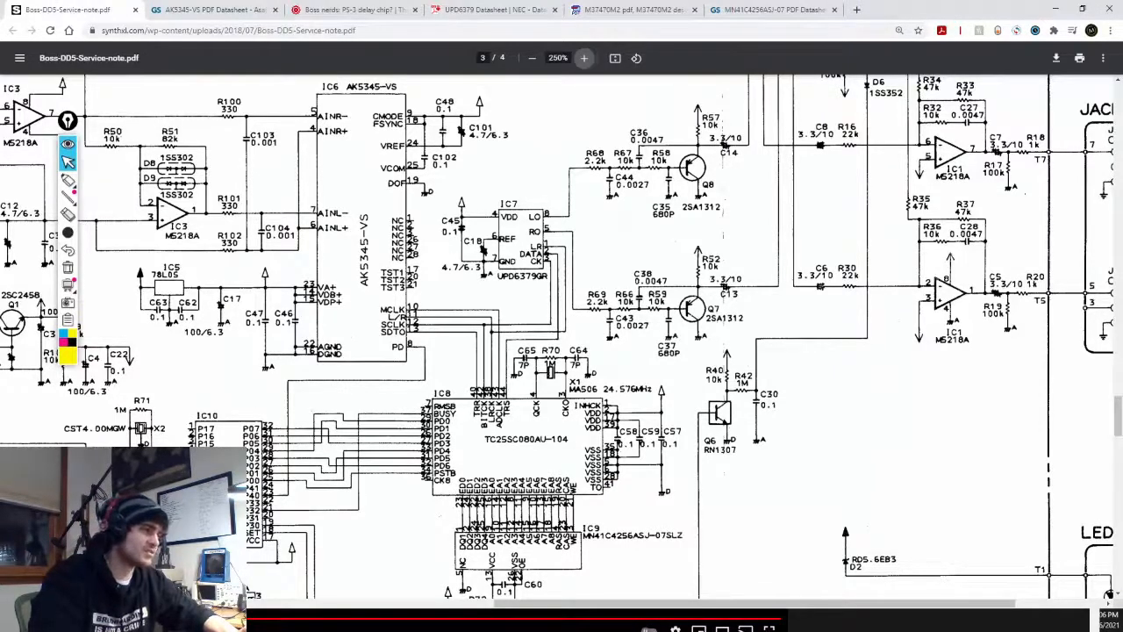
pyautogui.click(625, 10)
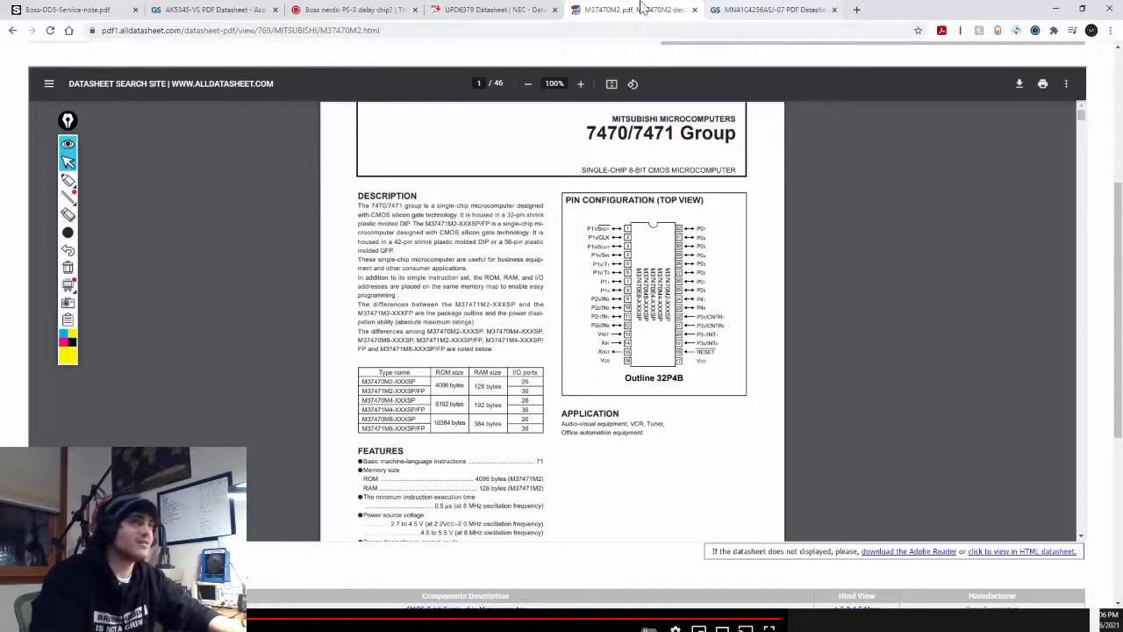
# Return to the DD-5 schematic and scroll over the input jack area and the IC7/IC8/IC9 region.
pyautogui.click(67, 15)
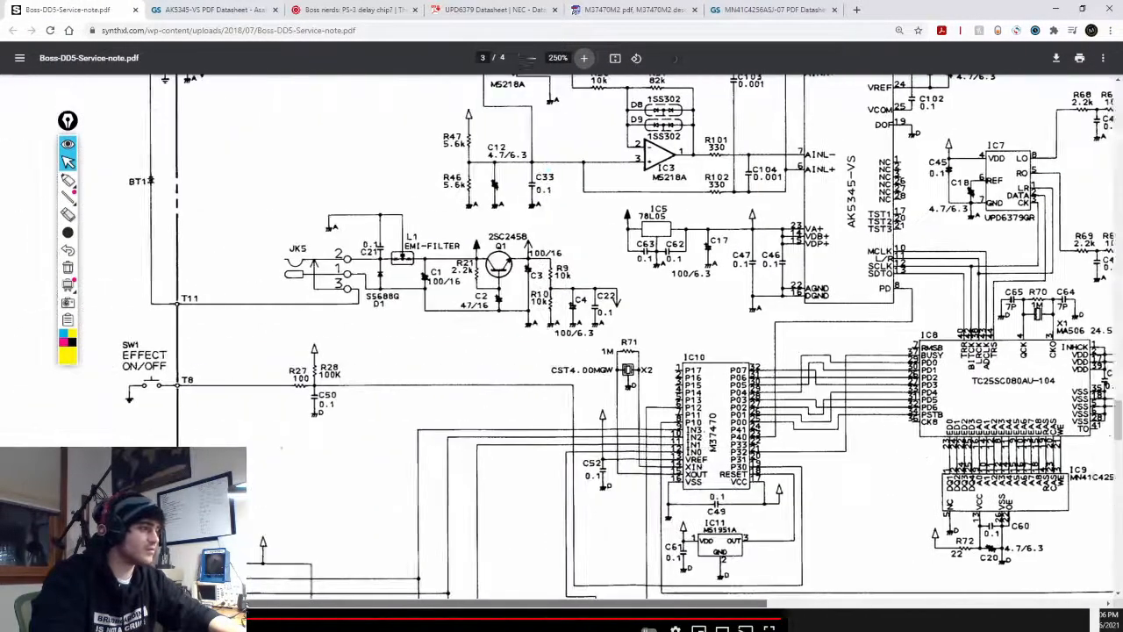
pyautogui.scroll(-3)
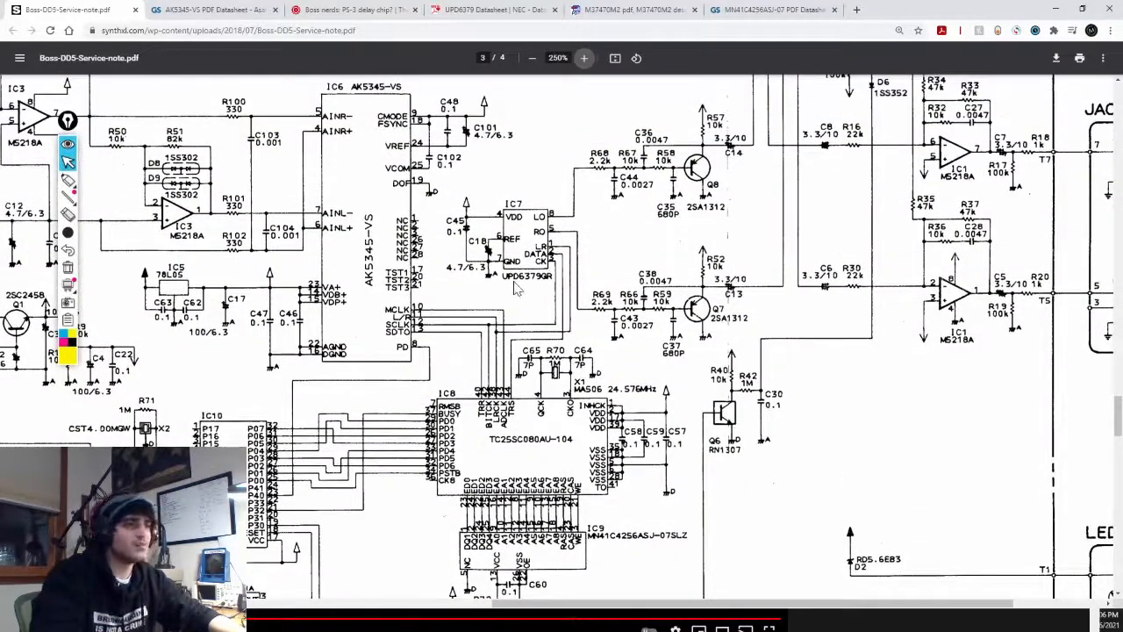
pyautogui.moveTo(544, 289)
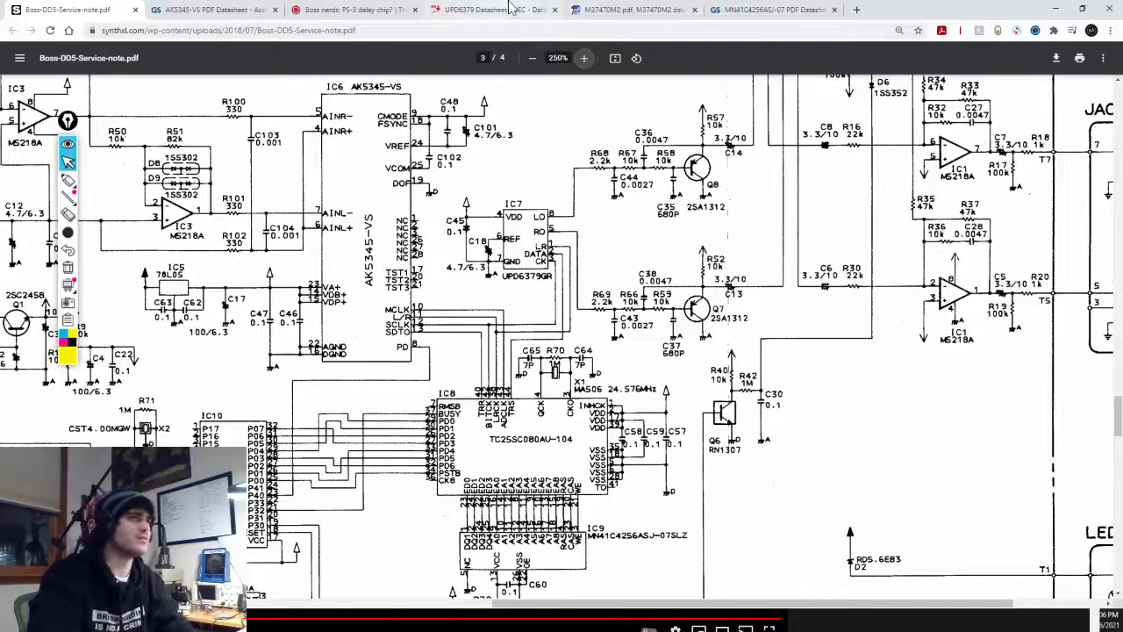
# Open the NEC μPD6379 datasheet and highlight "2-CHANNEL 16-BIT D/A" in its heading.
pyautogui.click(482, 11)
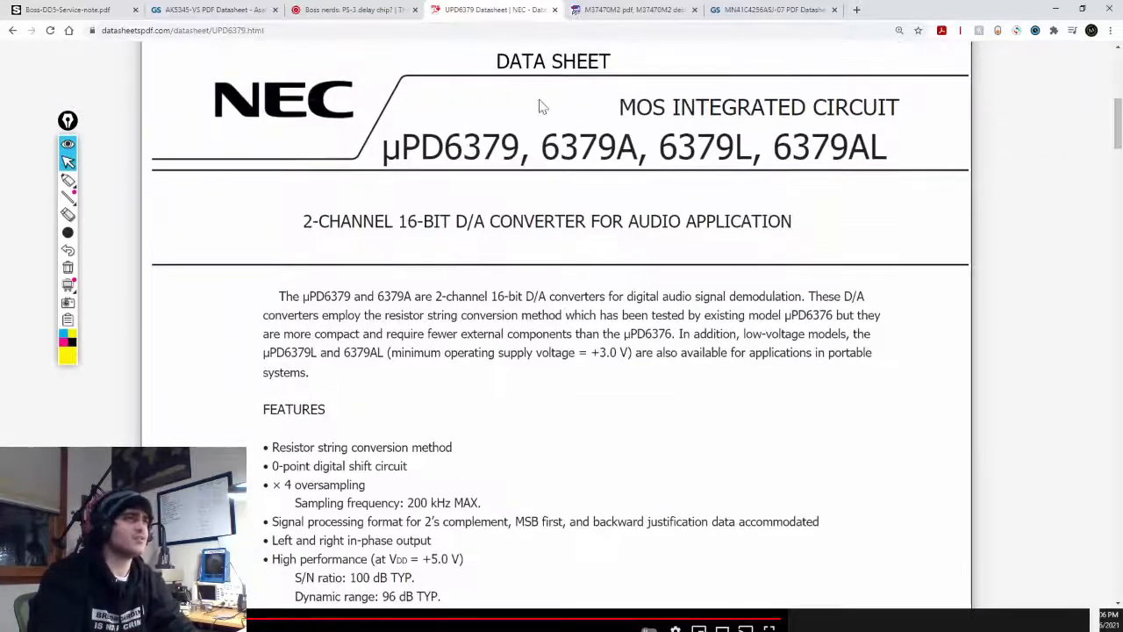
pyautogui.moveTo(389, 242)
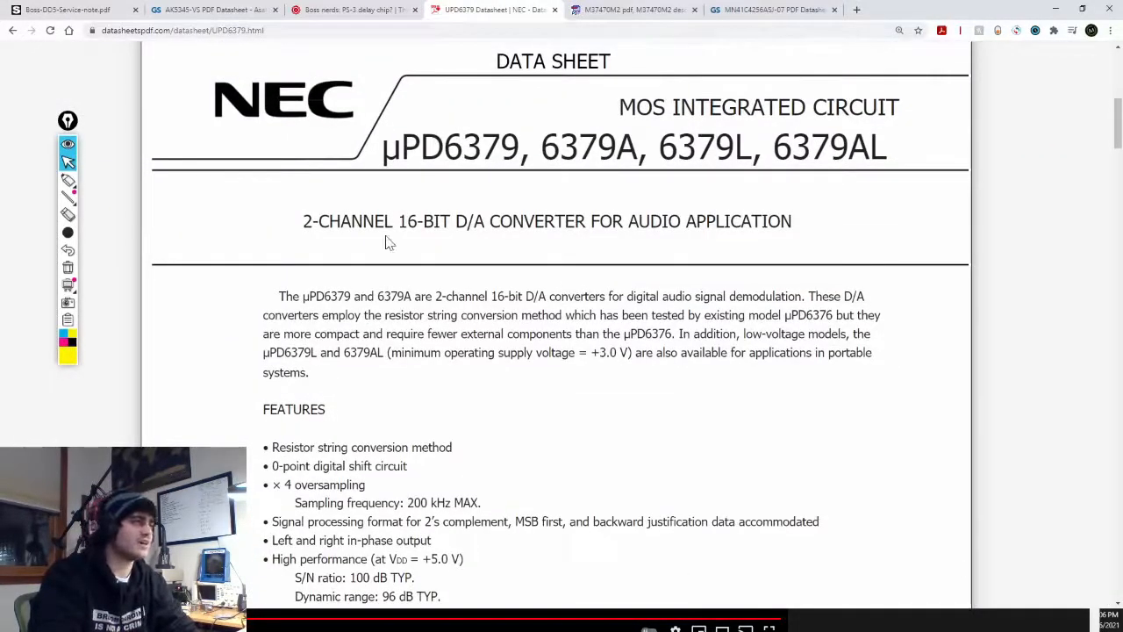
pyautogui.moveTo(302, 221); pyautogui.dragTo(474, 221)
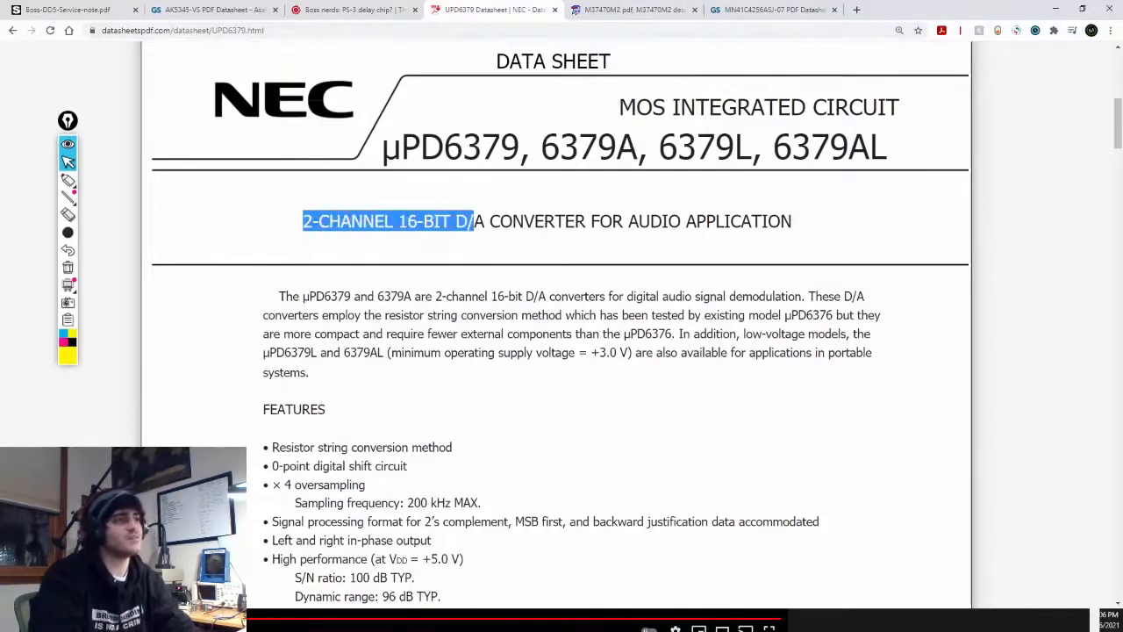